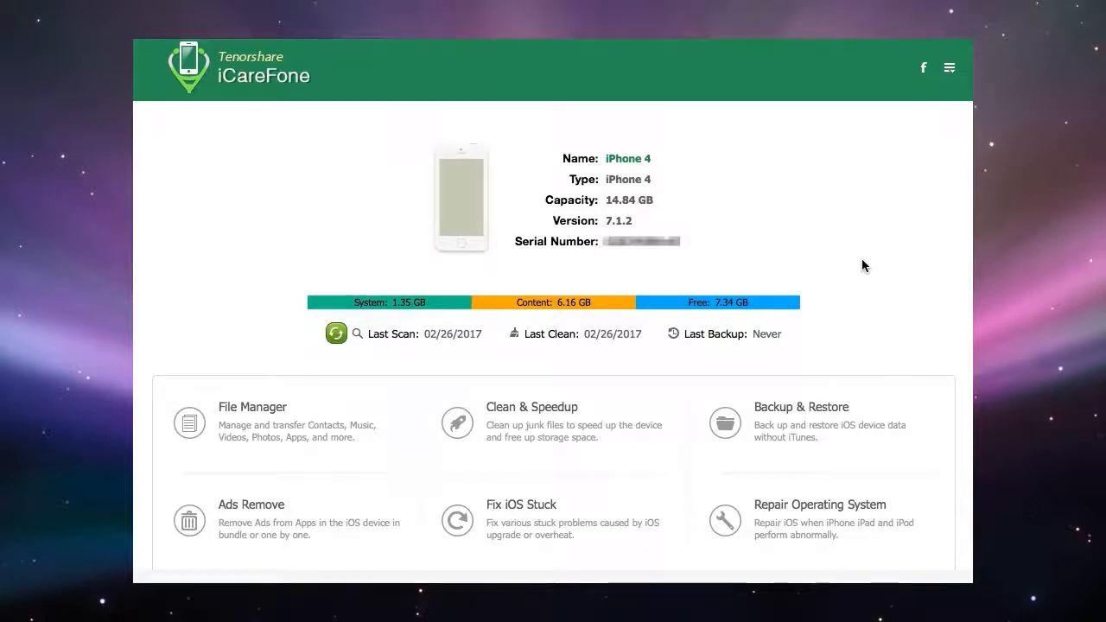
pyautogui.moveTo(233, 518)
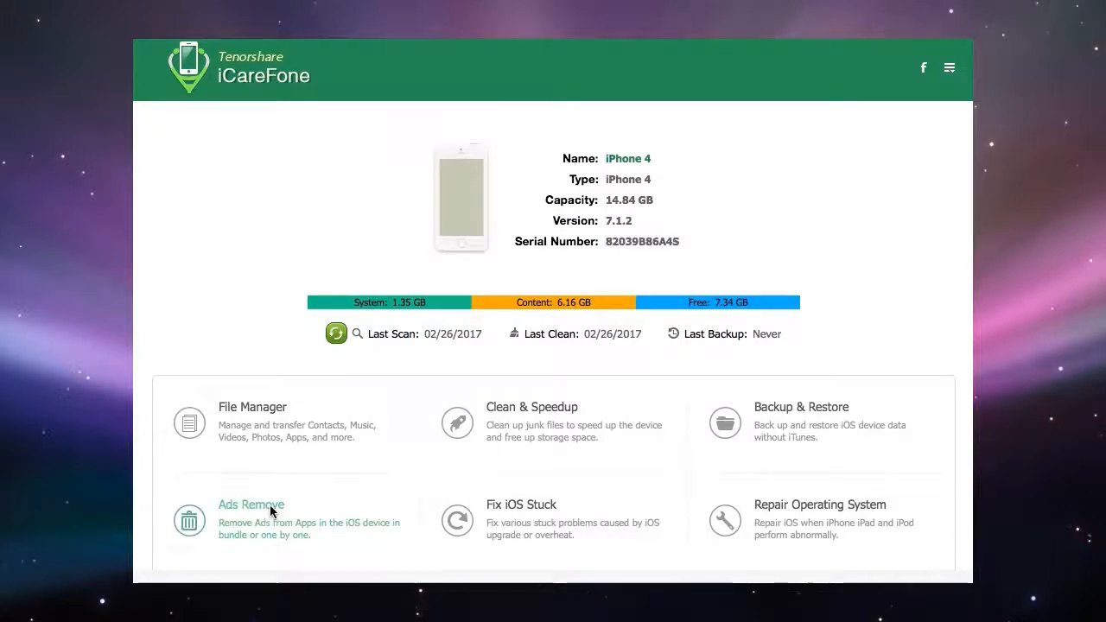
# - Open the Ads Remove tile to show the three iOS ad-free app install steps
pyautogui.click(252, 503)
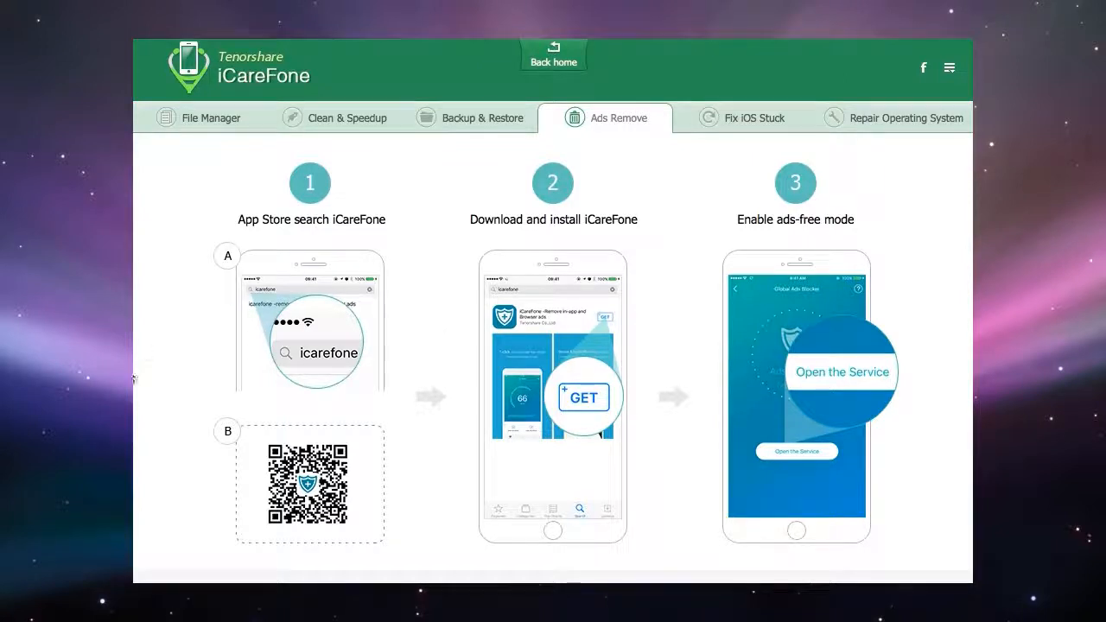
pyautogui.moveTo(170, 337)
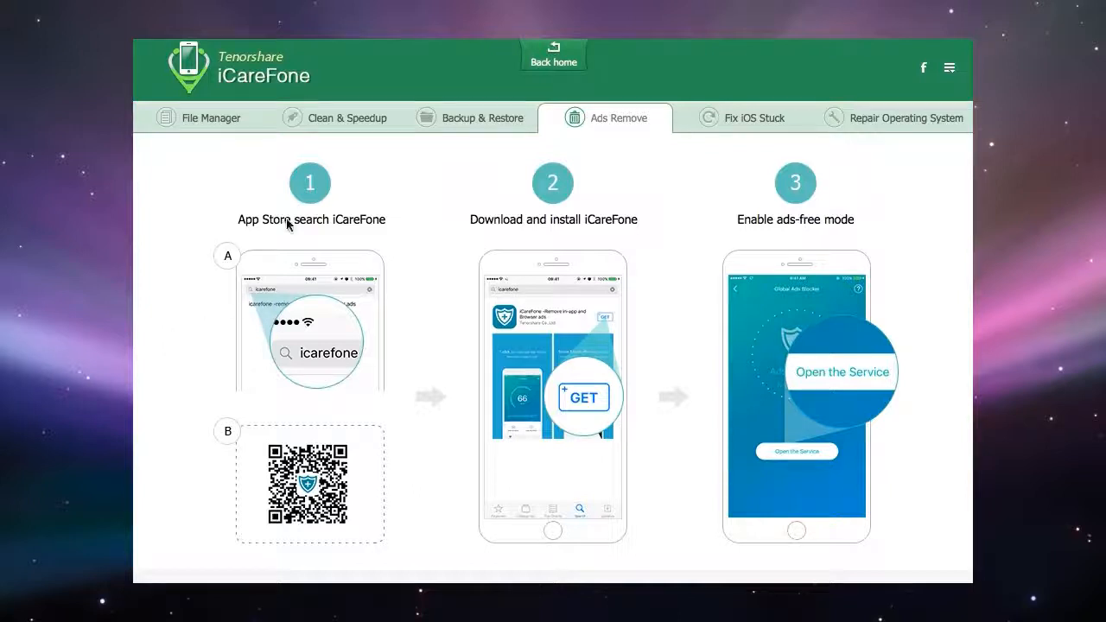
pyautogui.moveTo(346, 254)
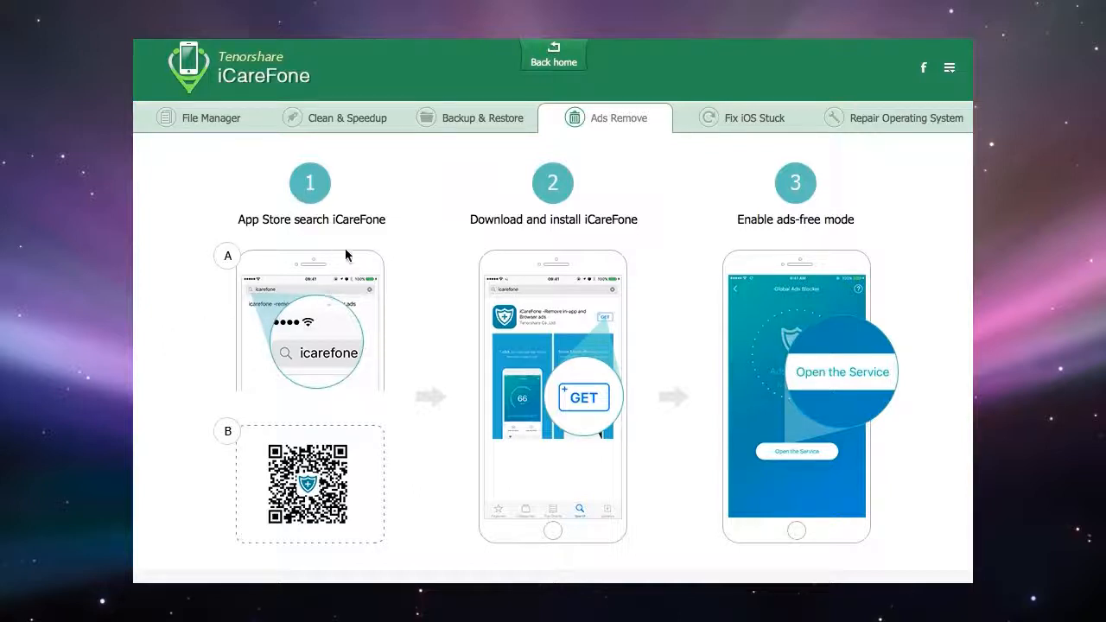
pyautogui.moveTo(400, 265)
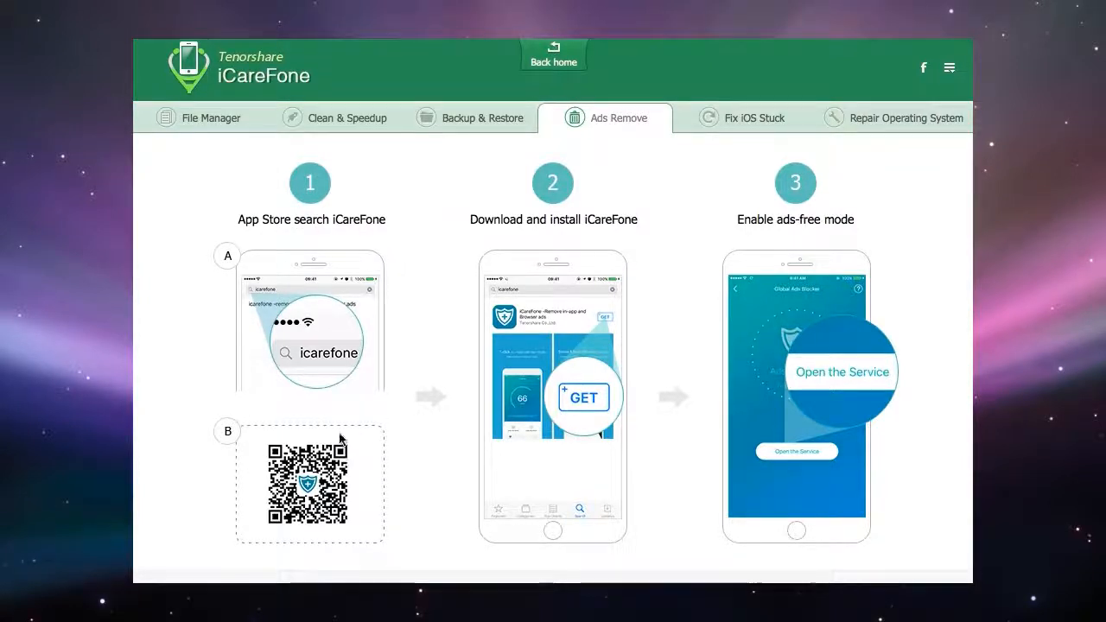
pyautogui.moveTo(380, 410)
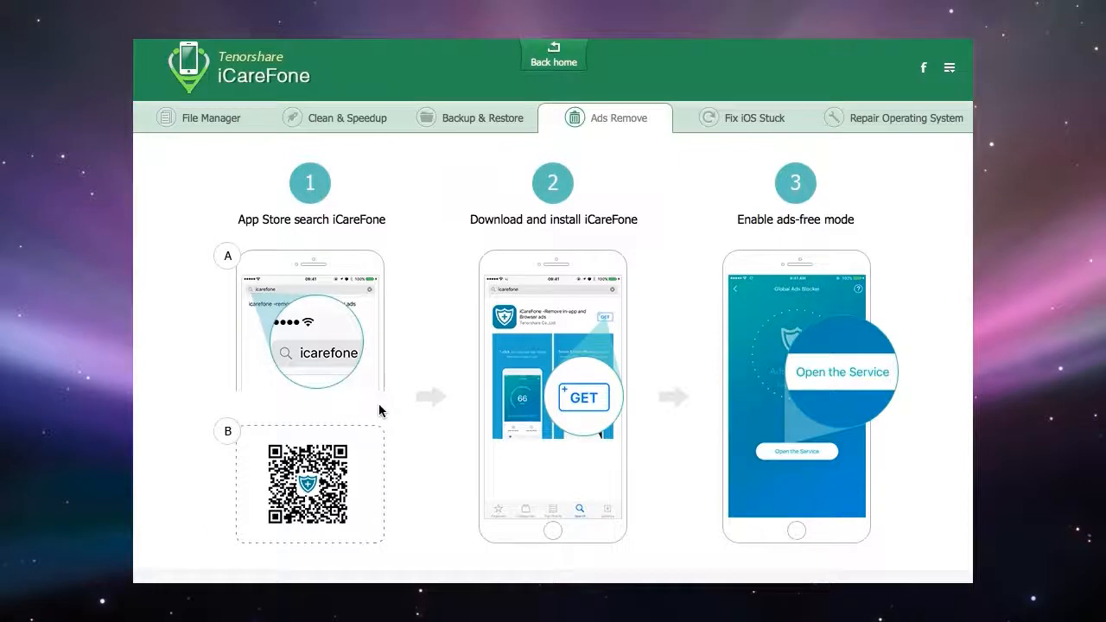
pyautogui.moveTo(407, 331)
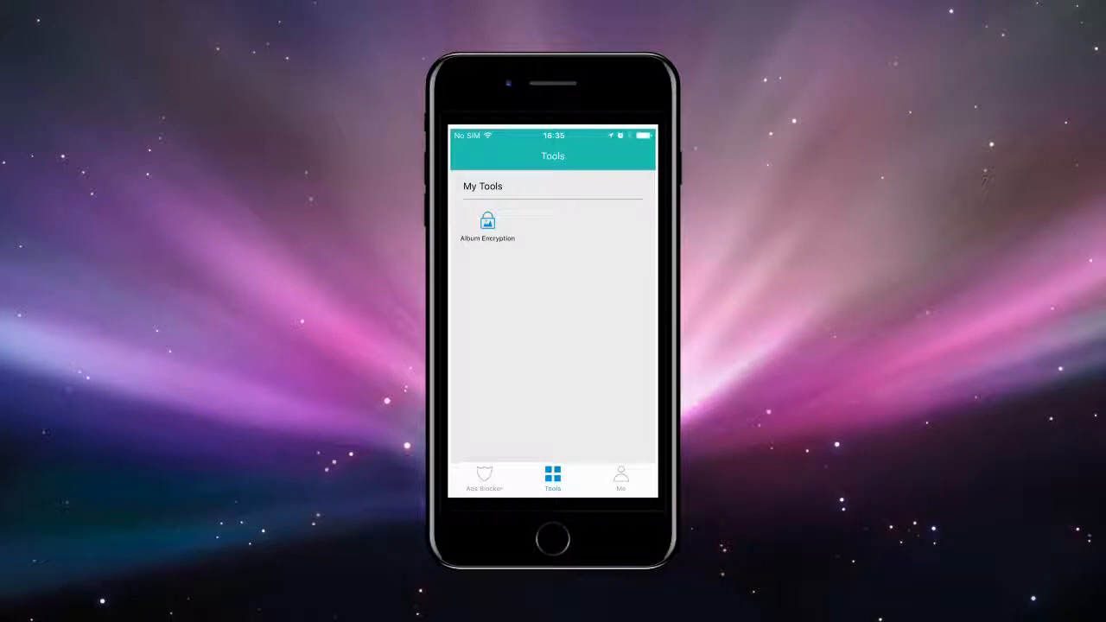
# - Preview the iOS app's Tools screen, then return to the iPhone 4 home overview
pyautogui.click(620, 477)
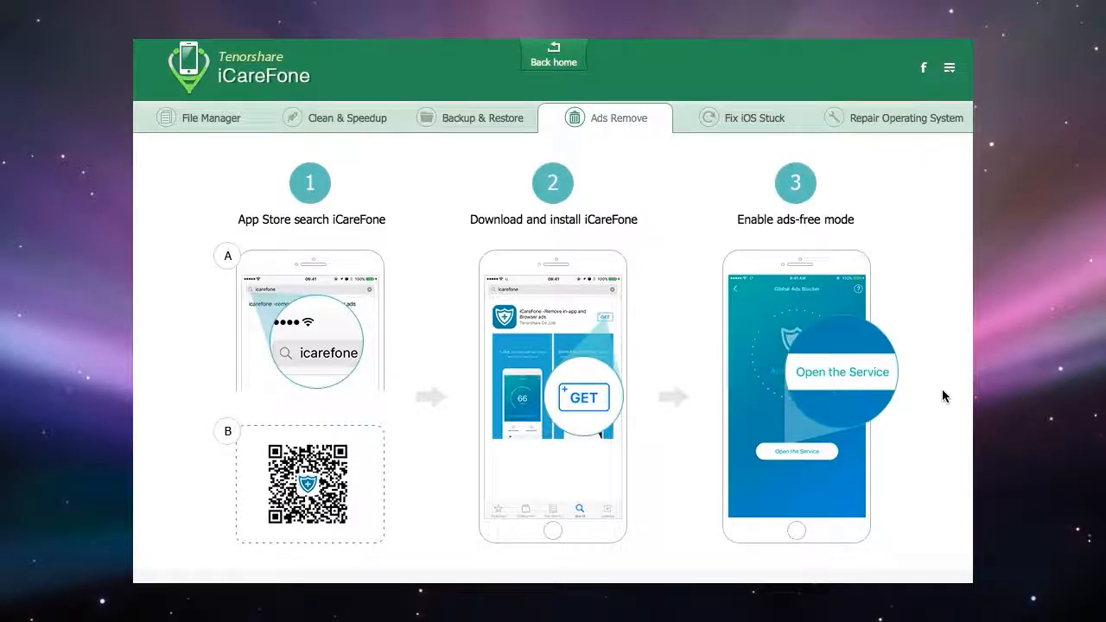
pyautogui.click(553, 55)
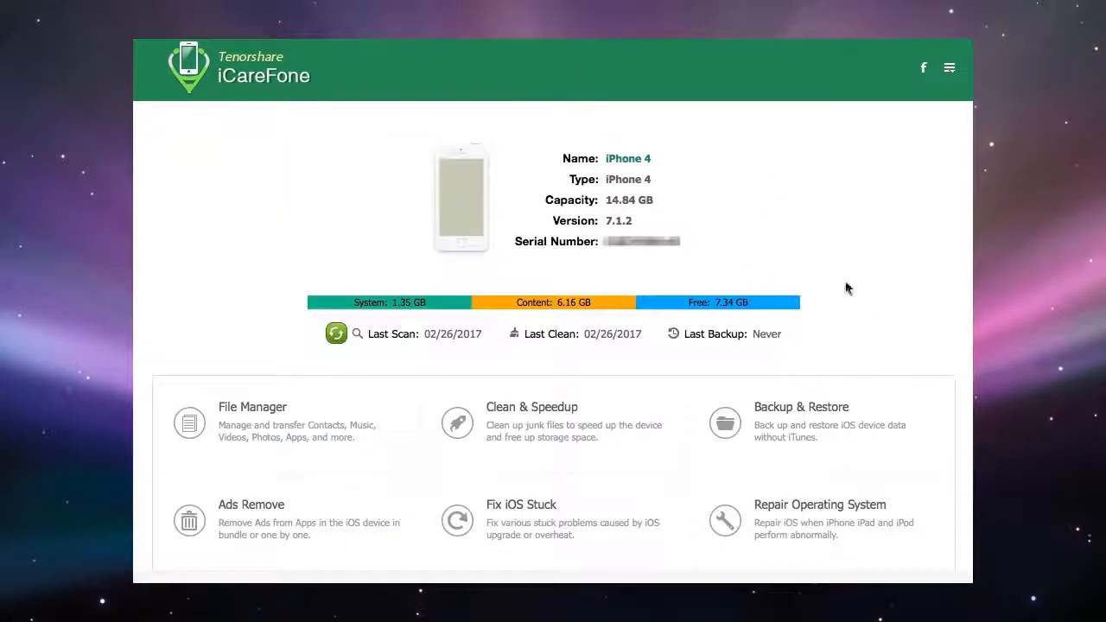
pyautogui.moveTo(866, 290)
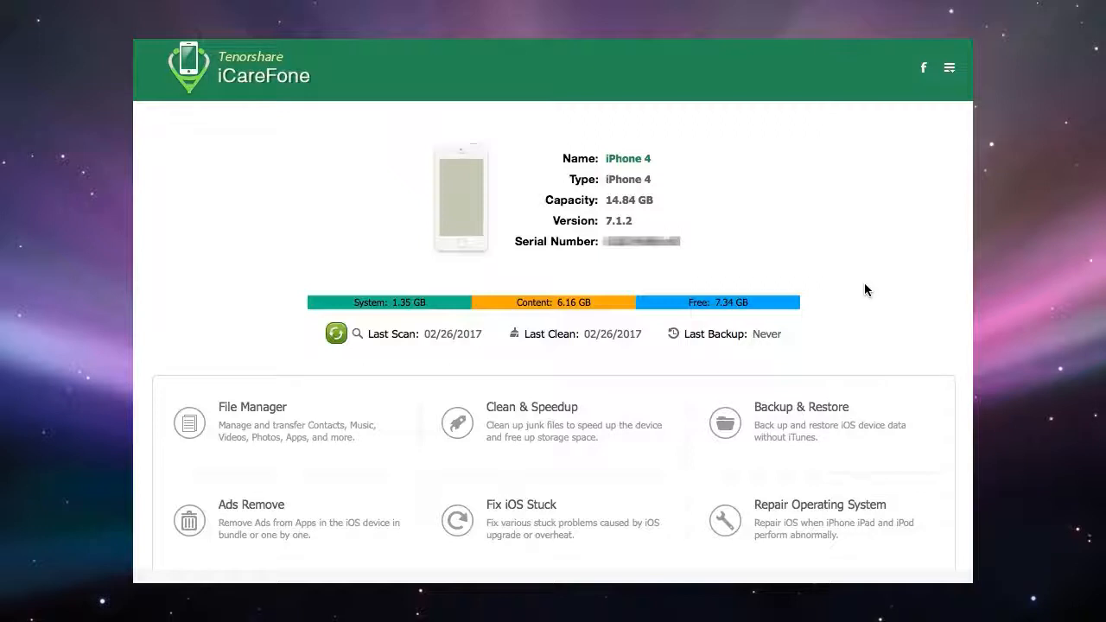